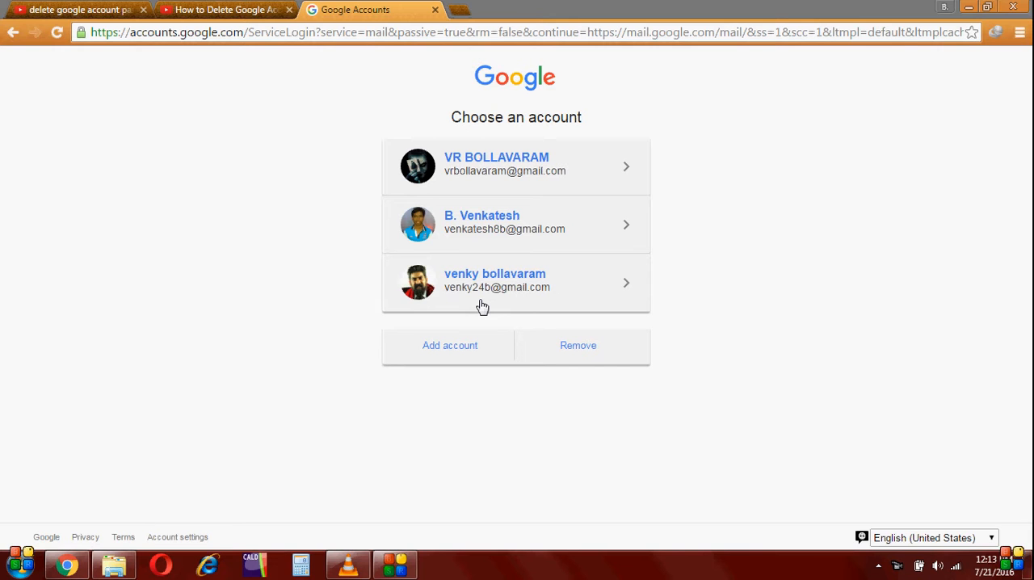
pyautogui.moveTo(509, 317)
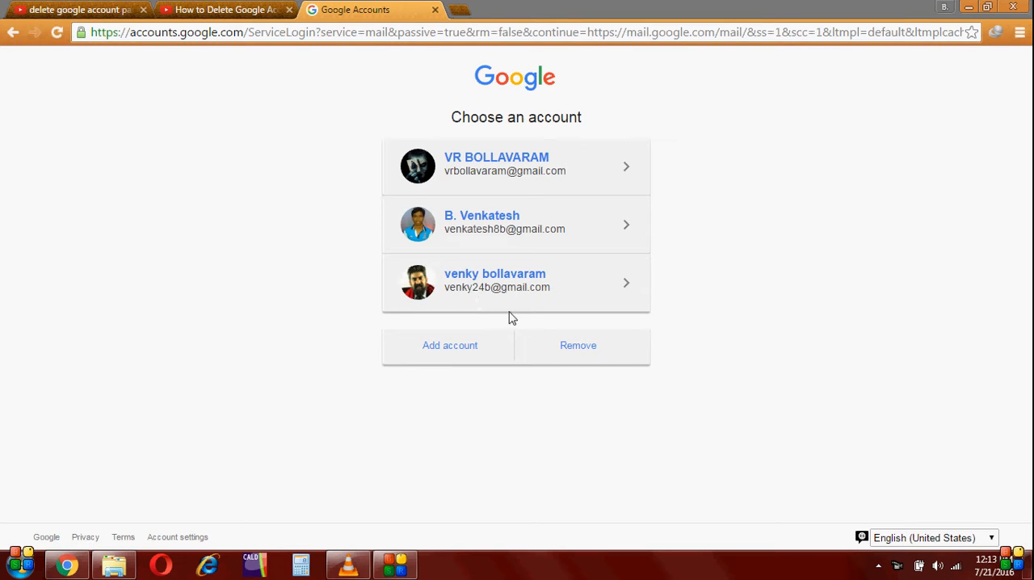
pyautogui.moveTo(487, 297)
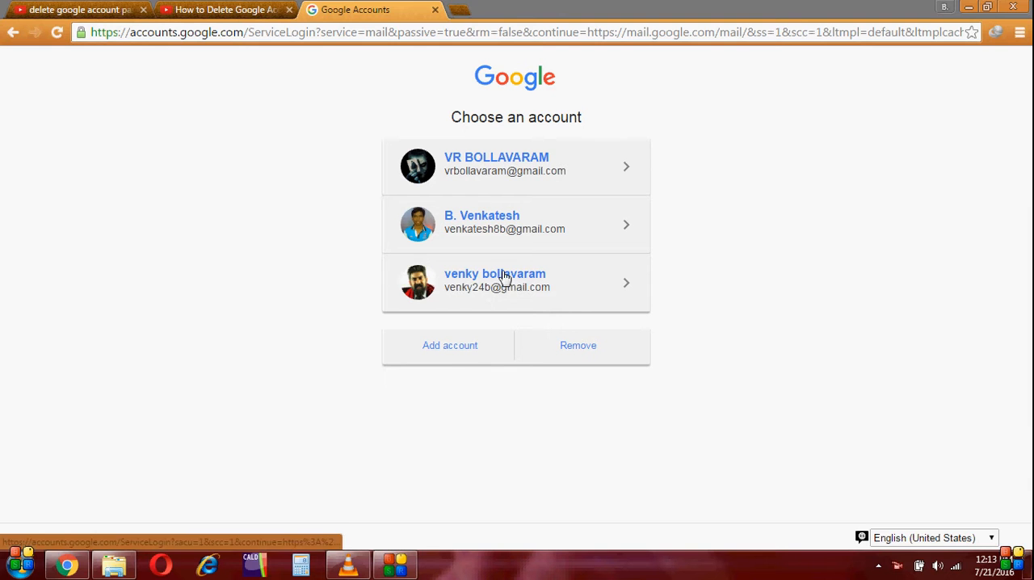
# - Choose the third saved account on the Choose an account page
pyautogui.click(494, 282)
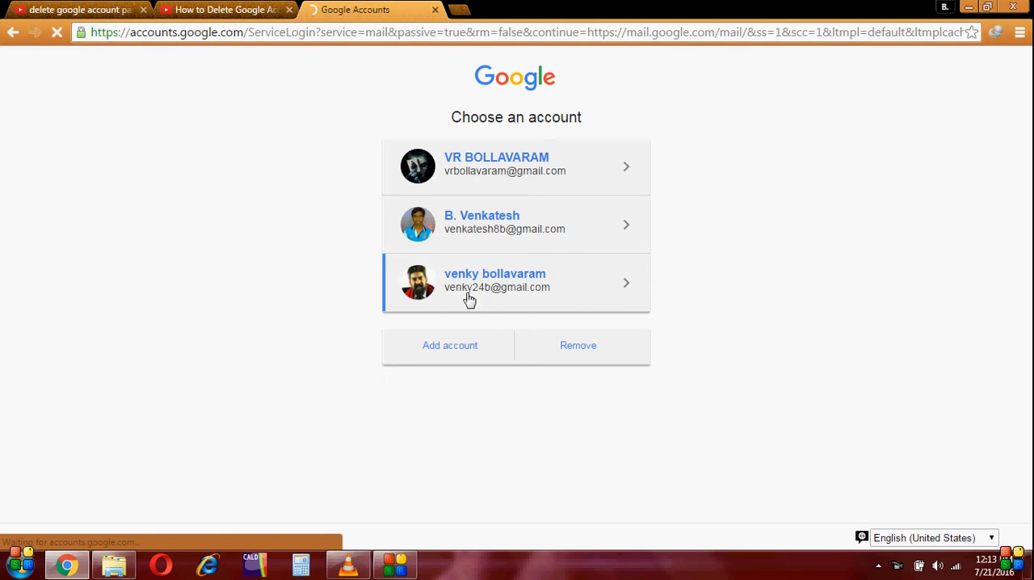
pyautogui.click(515, 283)
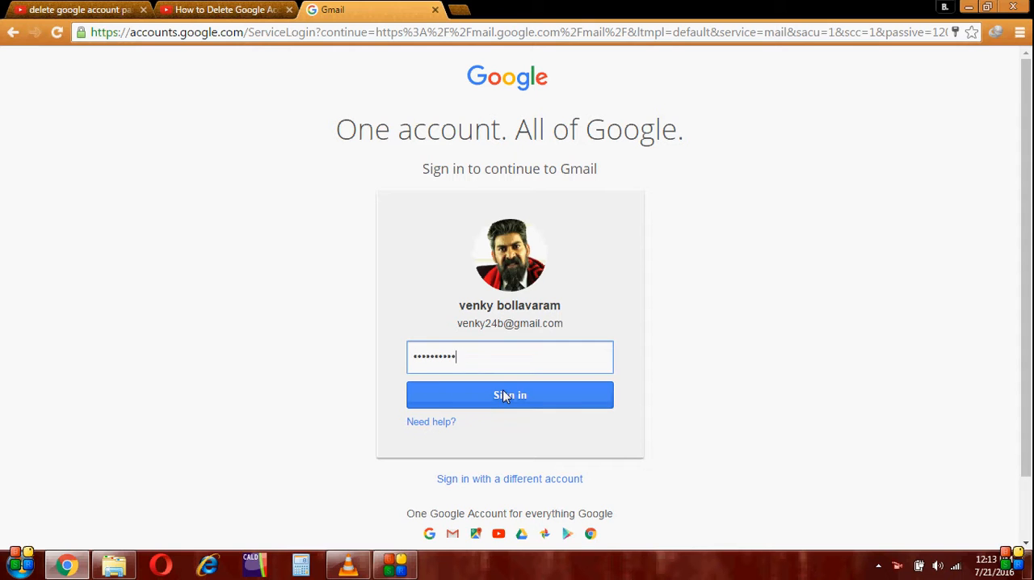
# - Sign in to the Gmail inbox and open My Account from the profile menu
pyautogui.click(509, 395)
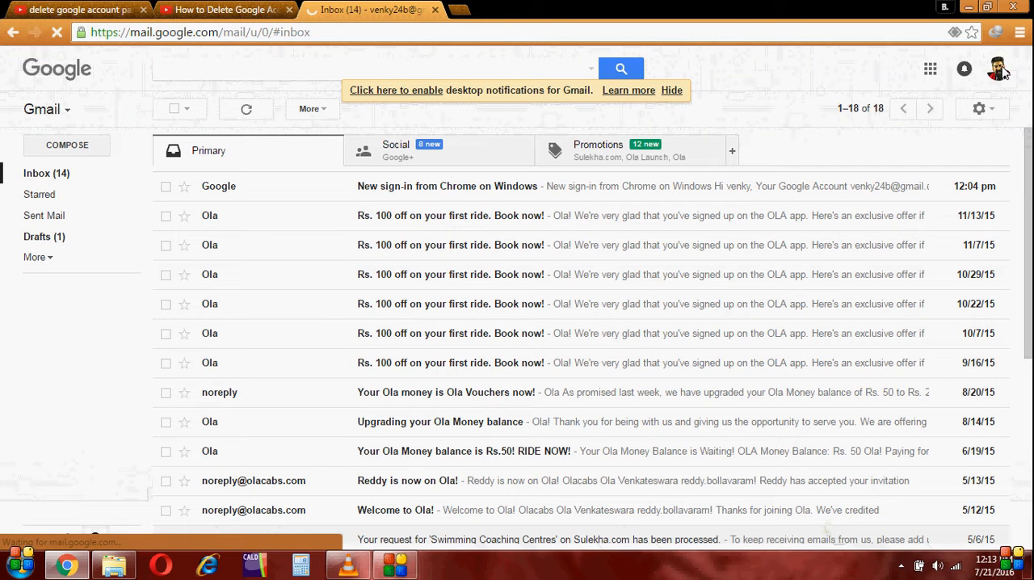
pyautogui.click(999, 69)
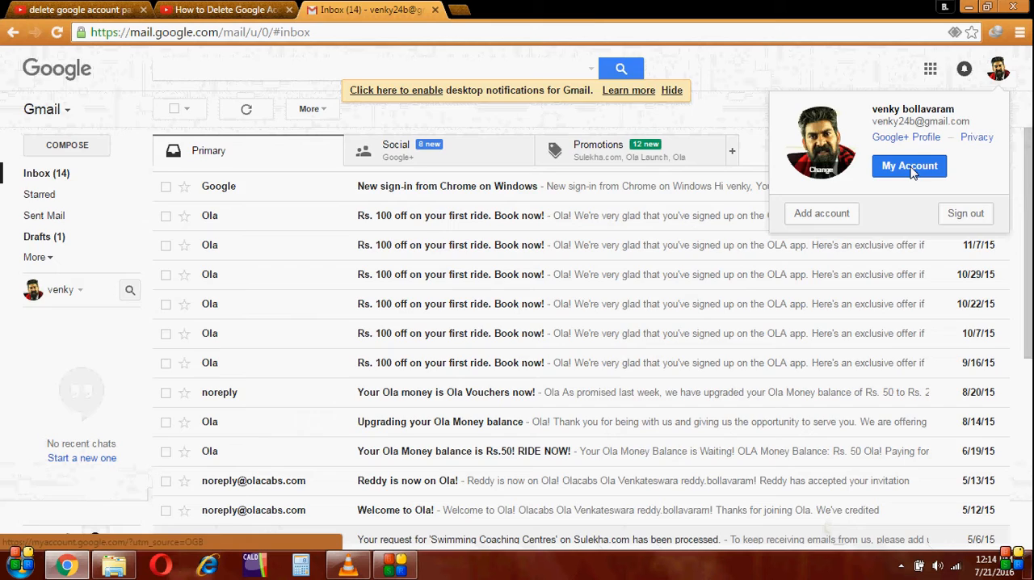
pyautogui.click(909, 166)
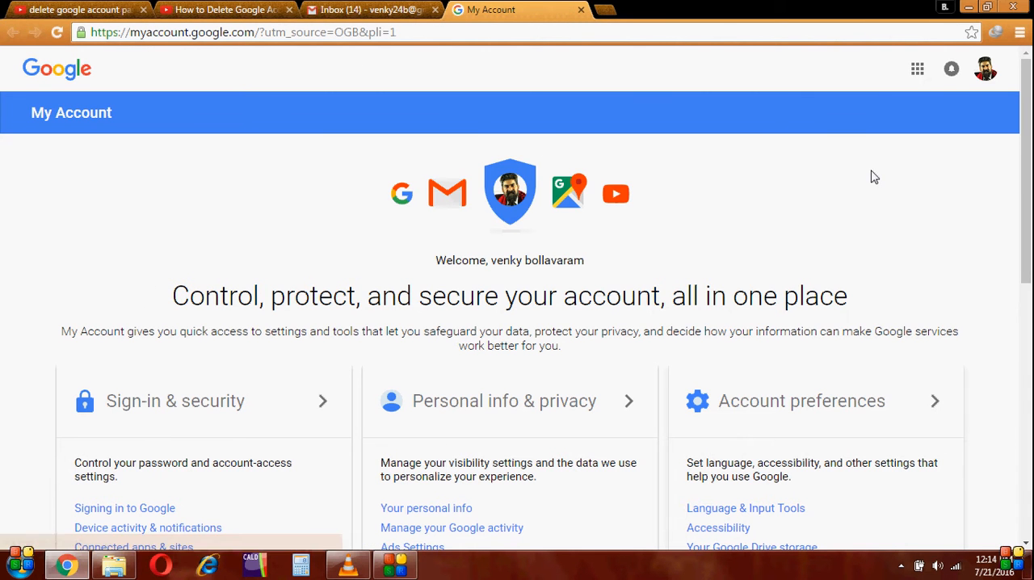
# - Open the Account preferences card showing language, storage and accessibility settings
pyautogui.scroll(-3)
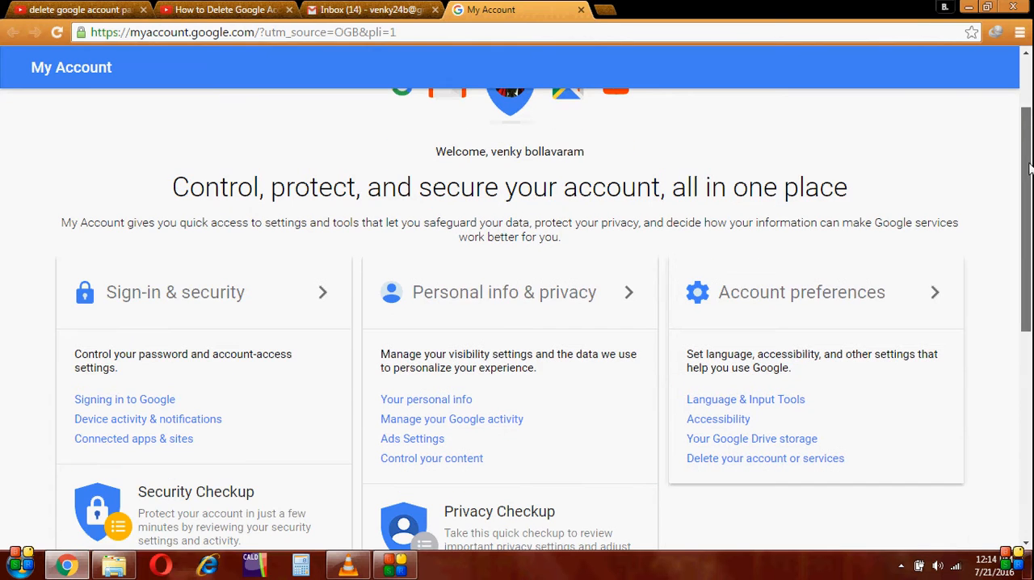
pyautogui.click(801, 291)
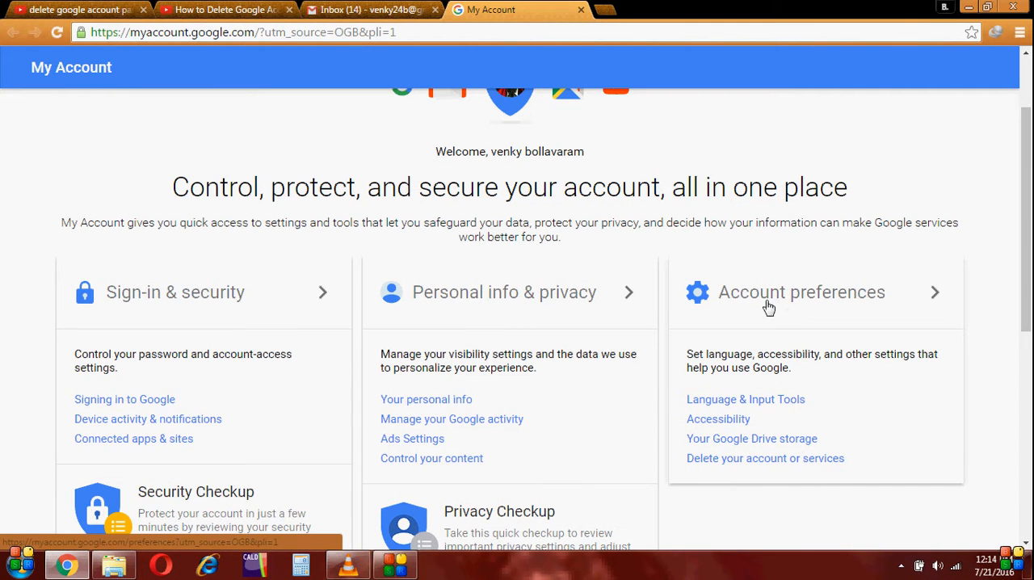
pyautogui.moveTo(780, 303)
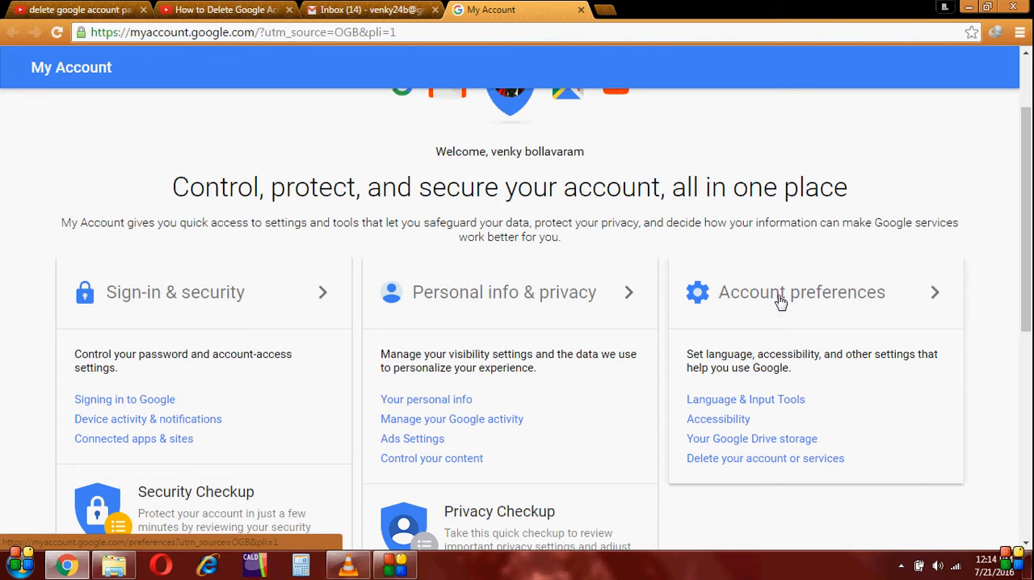
pyautogui.click(801, 292)
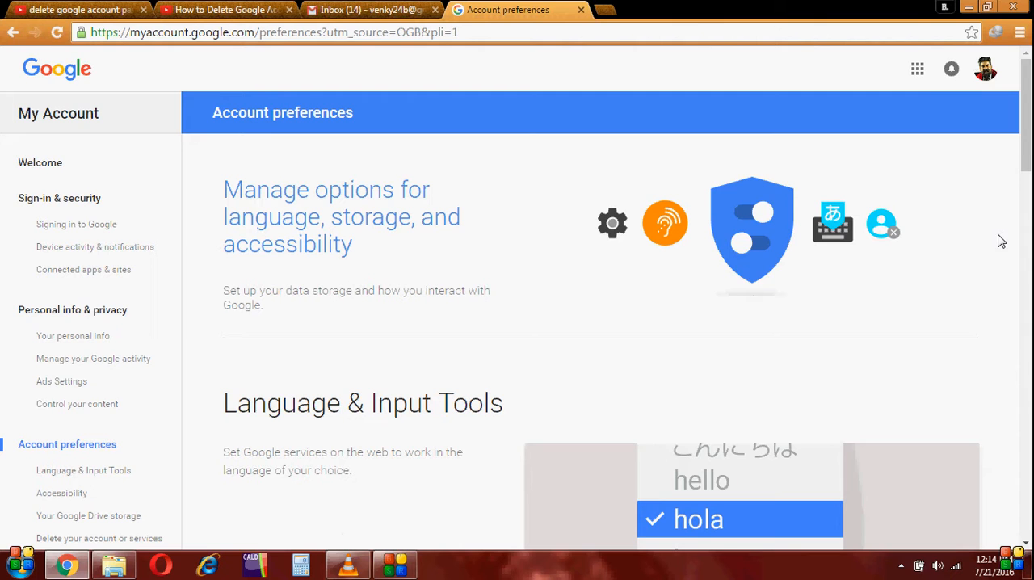
pyautogui.scroll(-3)
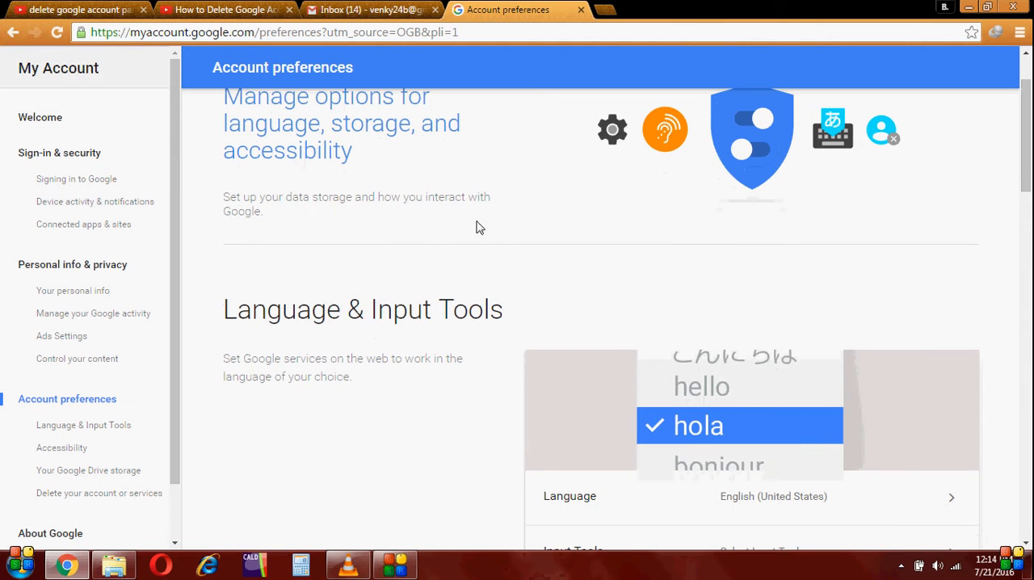
pyautogui.moveTo(71, 498)
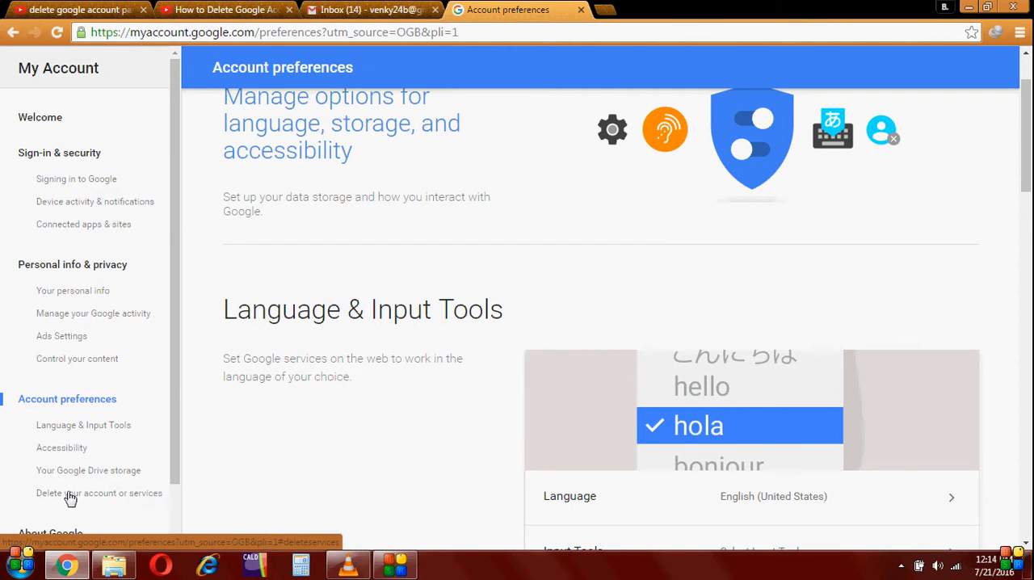
pyautogui.moveTo(77, 416)
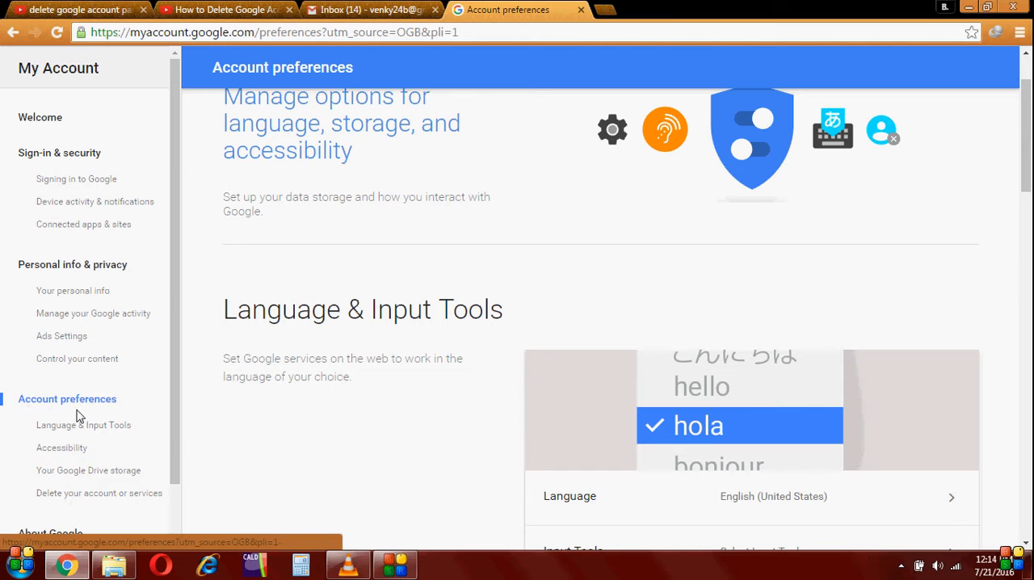
pyautogui.moveTo(77, 505)
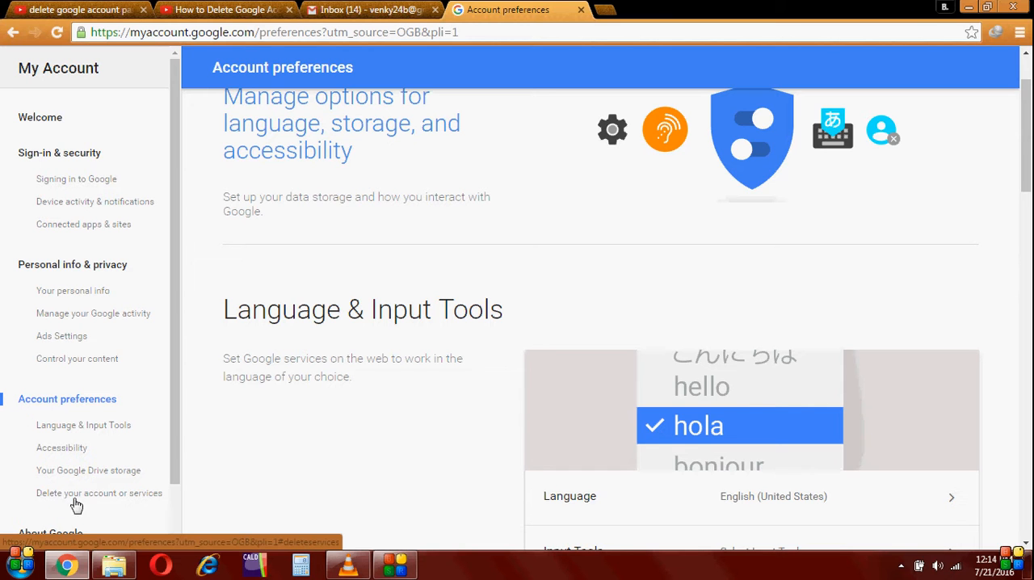
pyautogui.moveTo(87, 501)
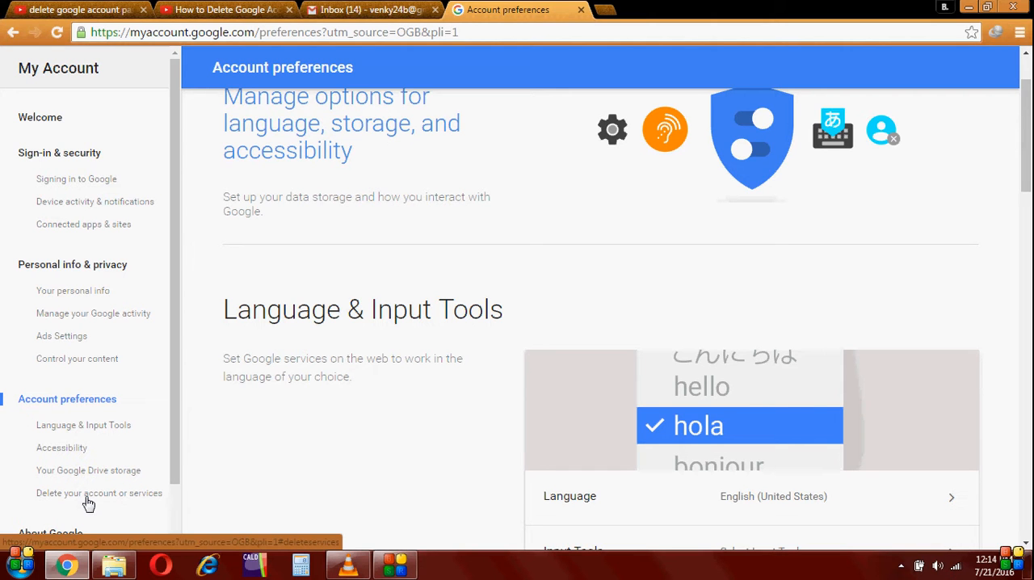
# - Go through Delete your account or services to the Delete Google Account page
pyautogui.click(99, 492)
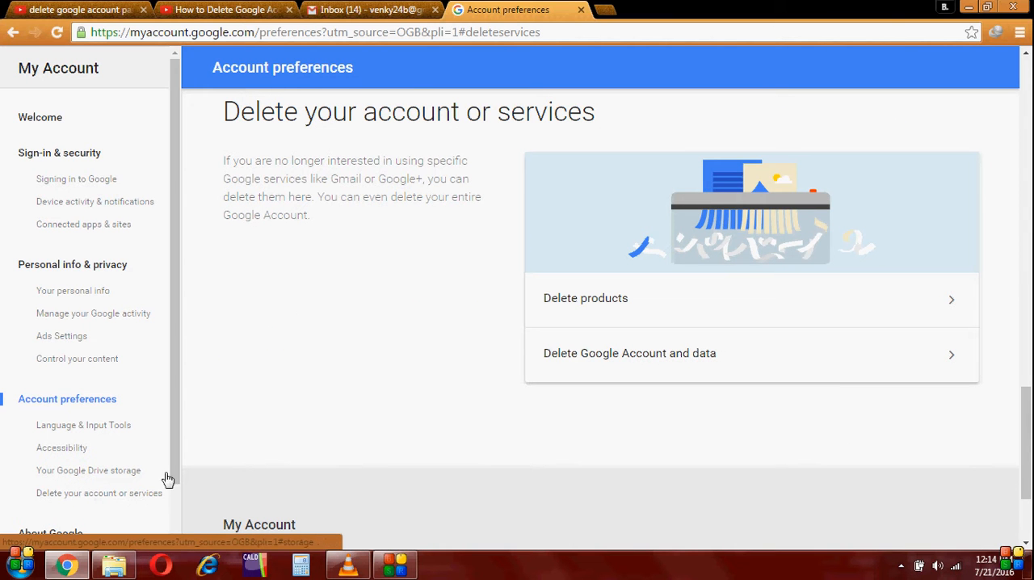
pyautogui.moveTo(611, 371)
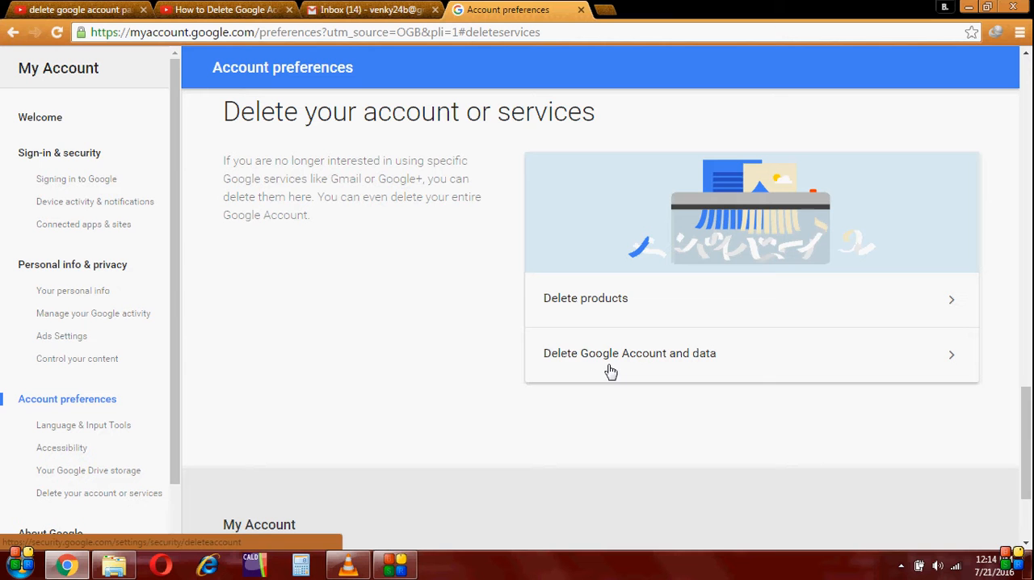
pyautogui.moveTo(622, 365)
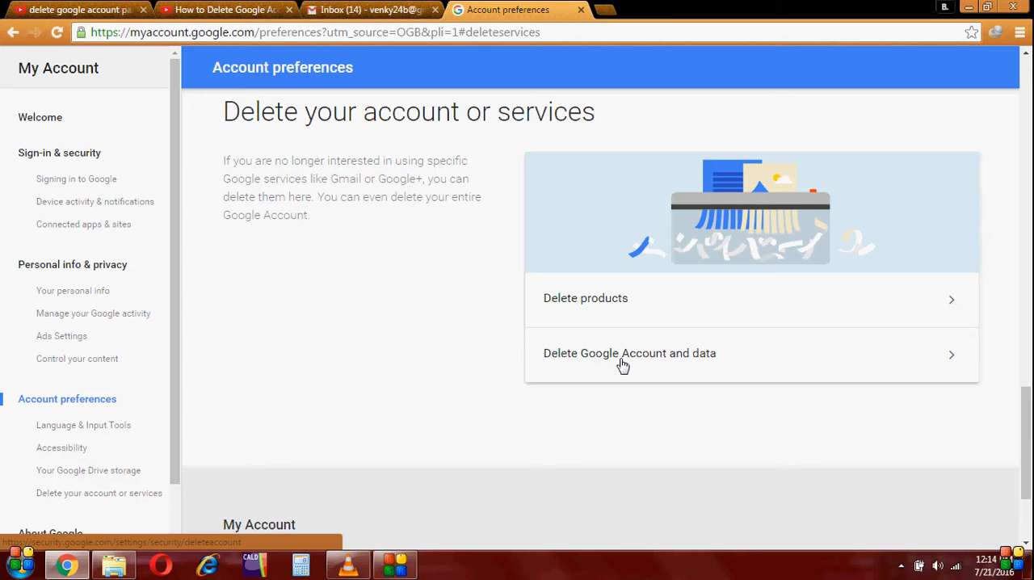
pyautogui.click(629, 353)
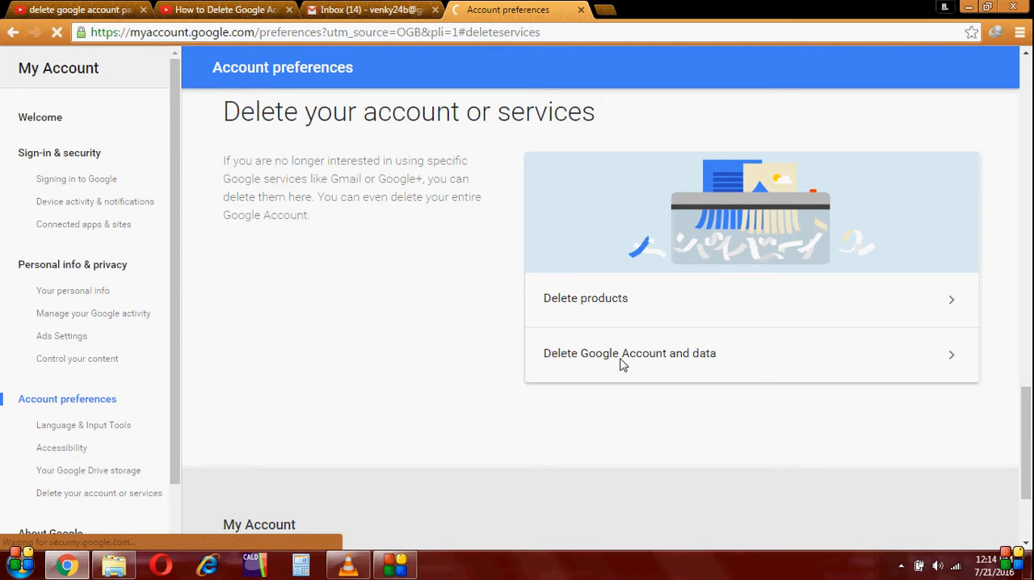
pyautogui.click(630, 353)
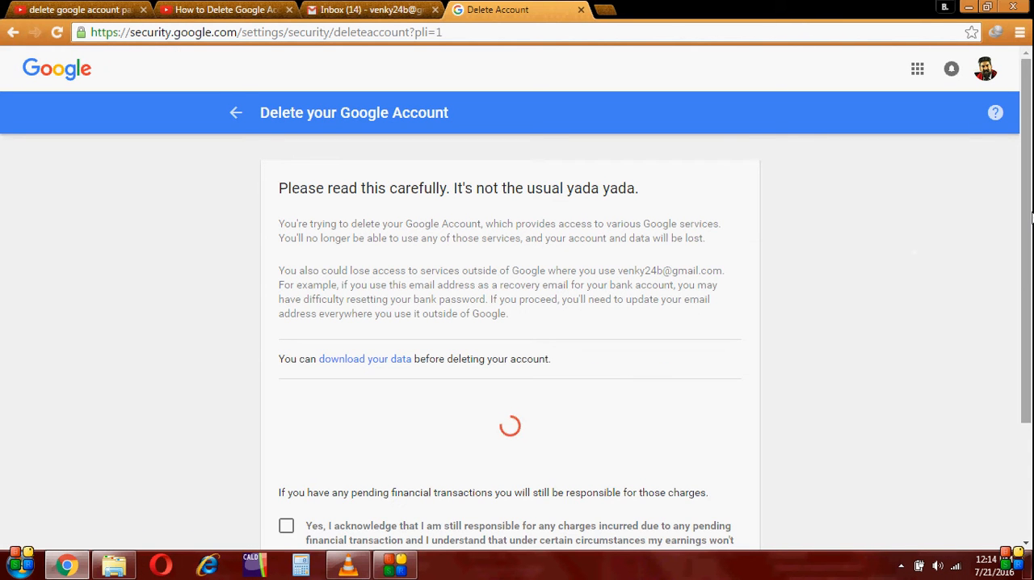
# - Tick the pending-charges and permanent-deletion acknowledgements, then submit DELETE ACCOUNT
pyautogui.scroll(-3)
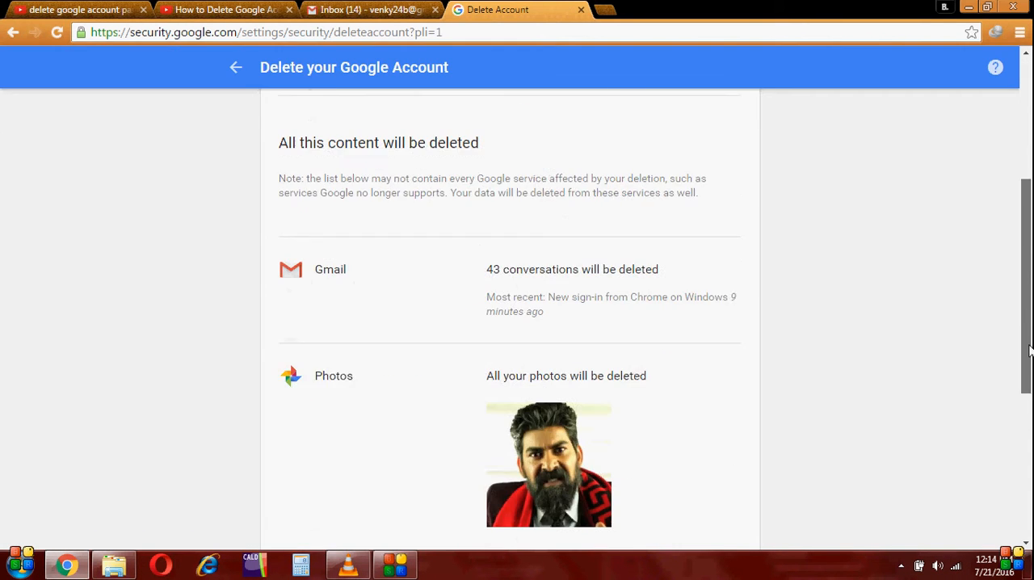
pyautogui.scroll(-3)
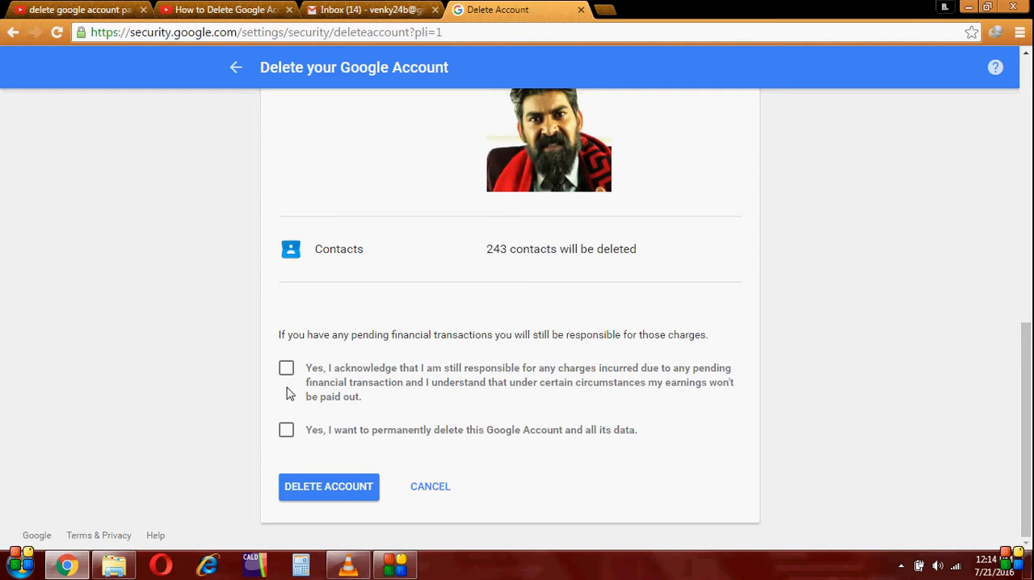
pyautogui.click(286, 368)
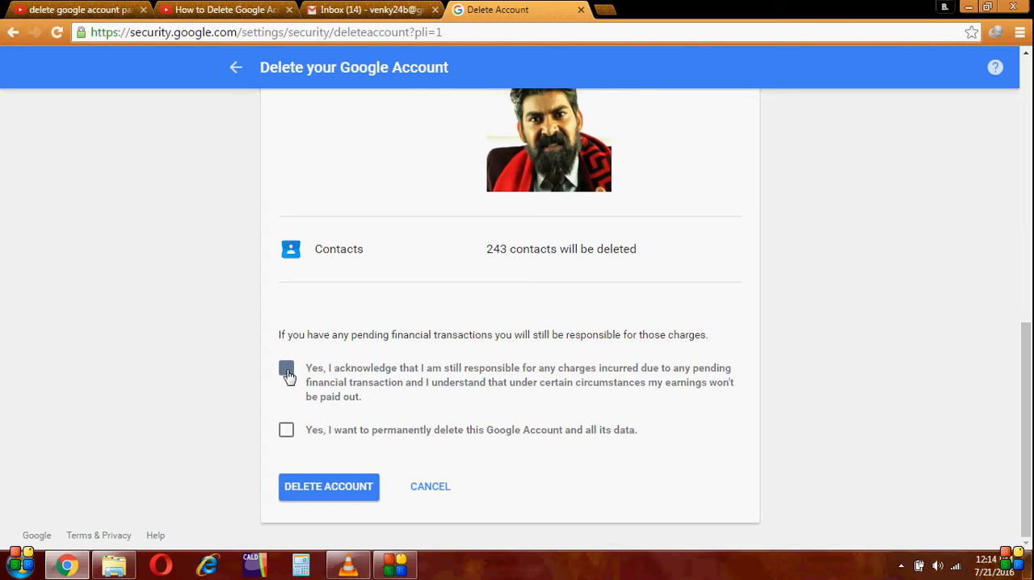
pyautogui.click(286, 367)
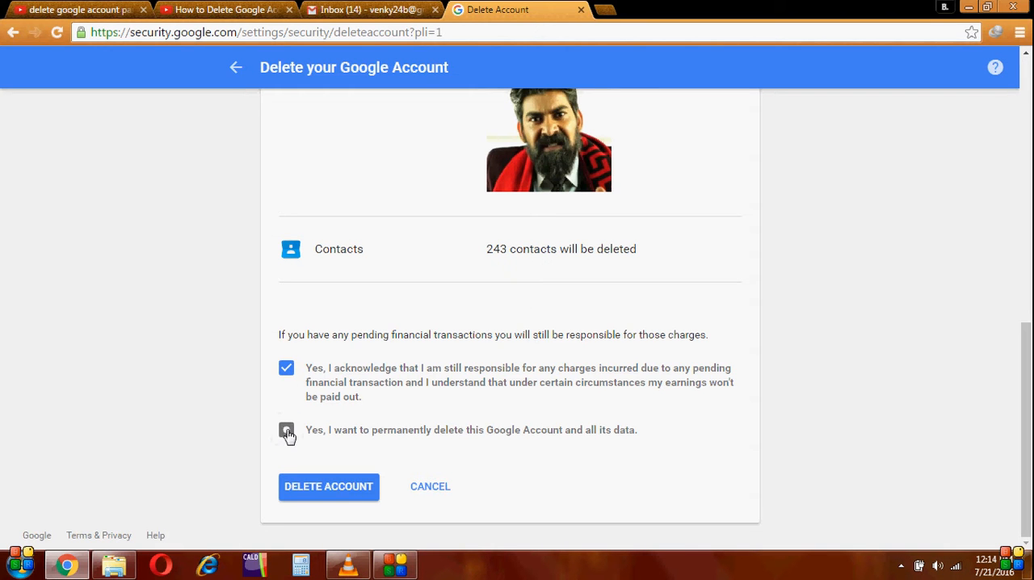
pyautogui.click(286, 430)
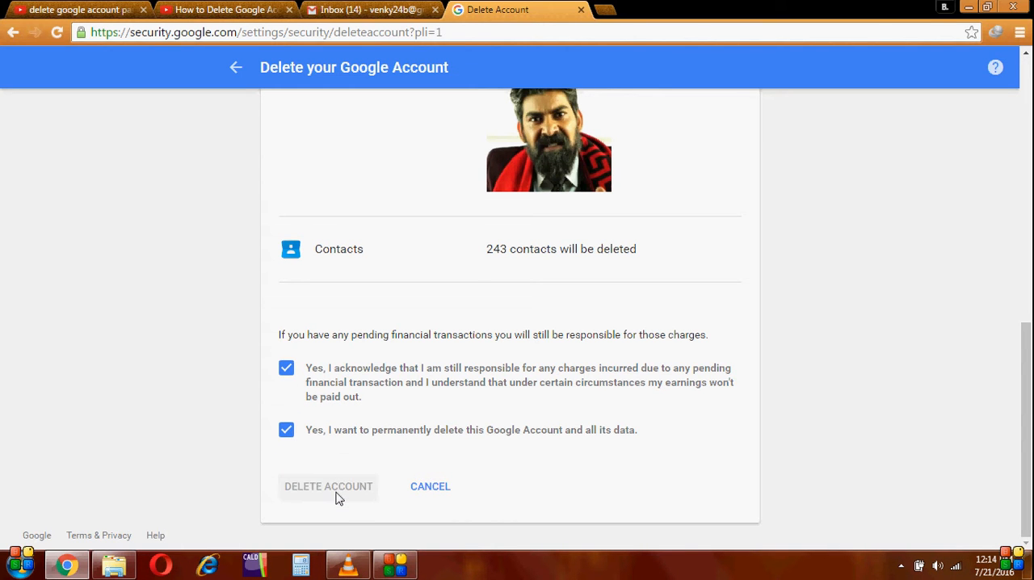
pyautogui.click(328, 486)
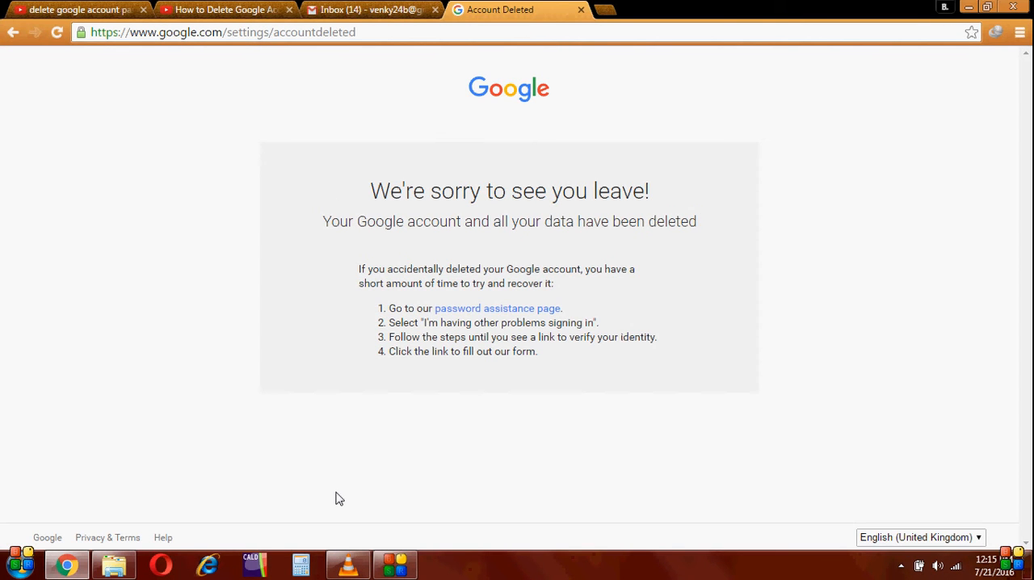
pyautogui.moveTo(402, 180)
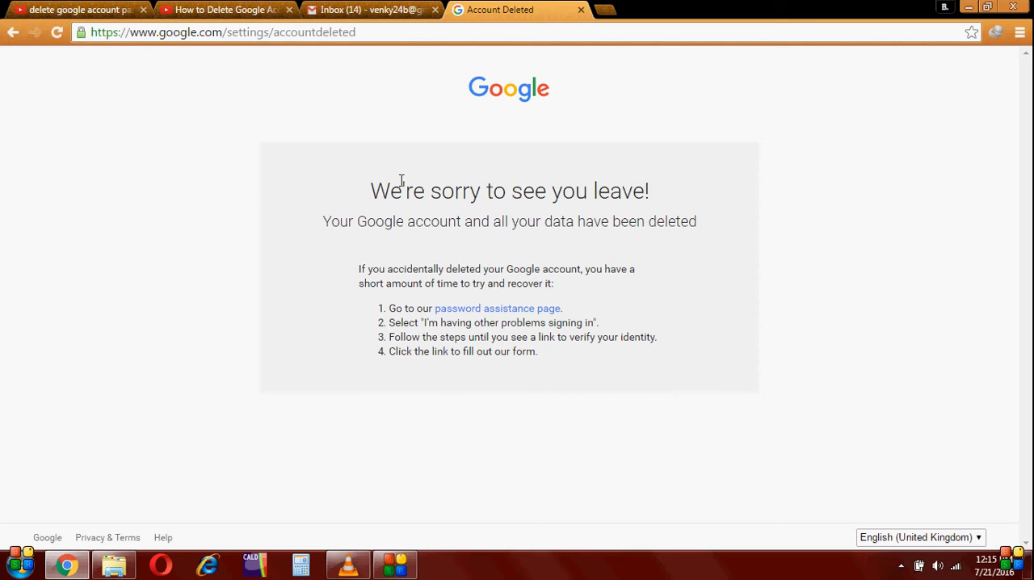
pyautogui.moveTo(656, 6)
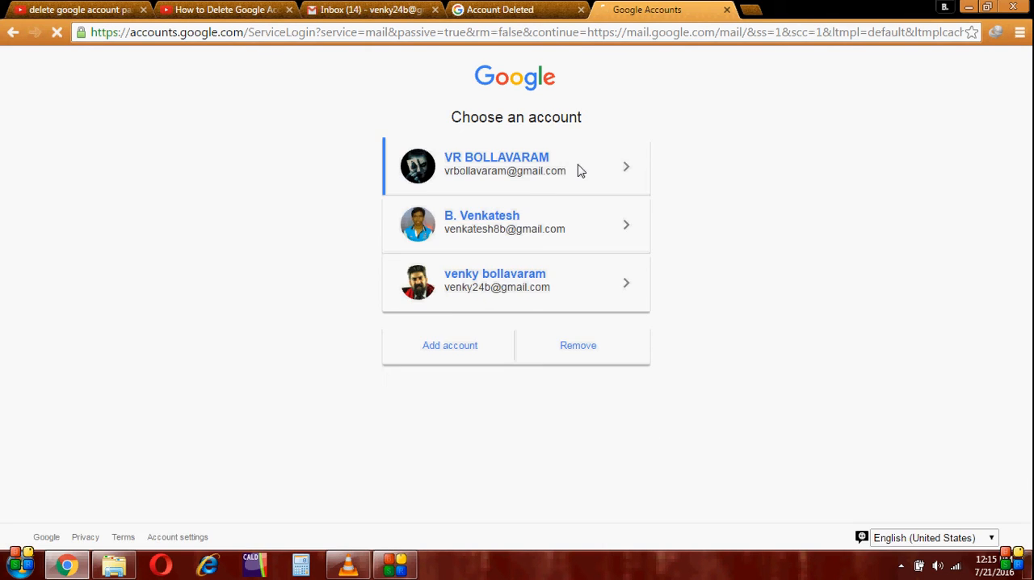
# - Try the deleted account from the chooser, then start a fresh sign-in via Add account
pyautogui.click(516, 165)
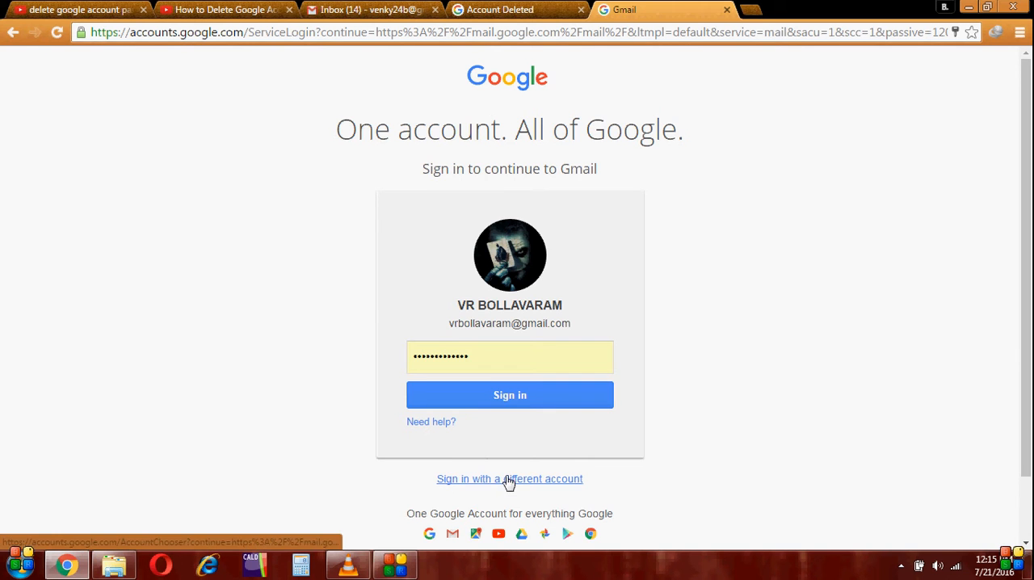
pyautogui.click(510, 479)
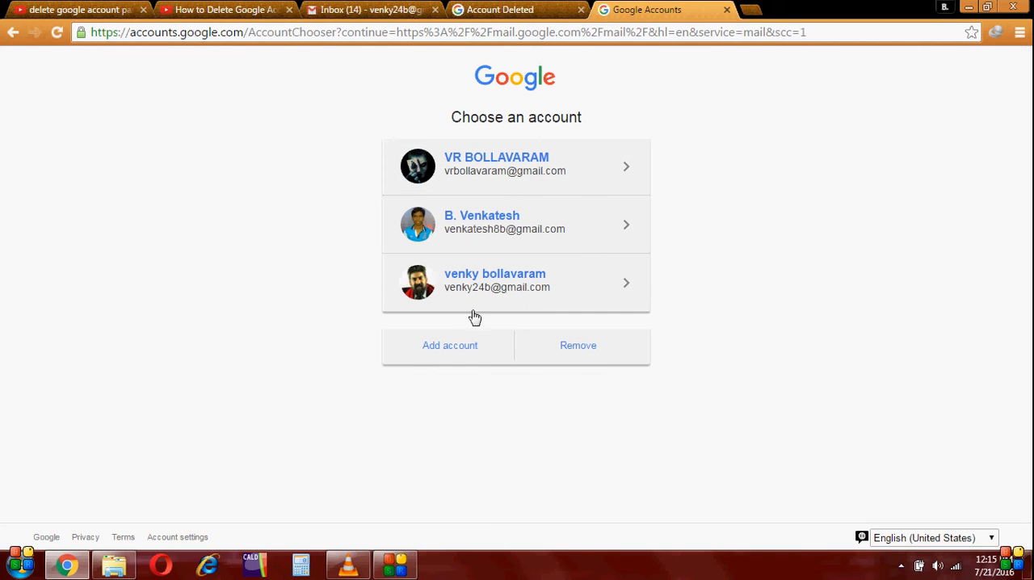
pyautogui.click(497, 281)
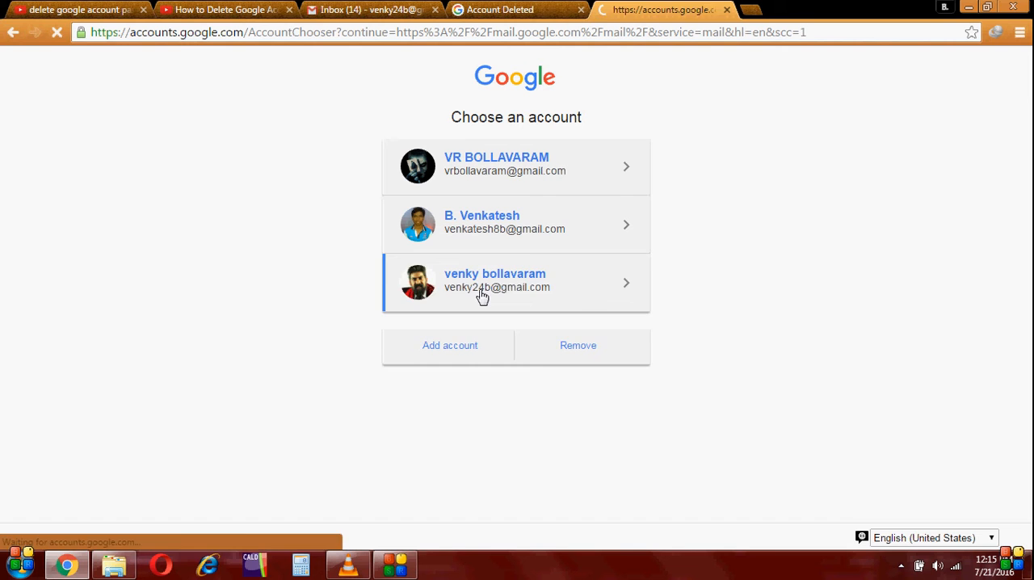
pyautogui.click(577, 287)
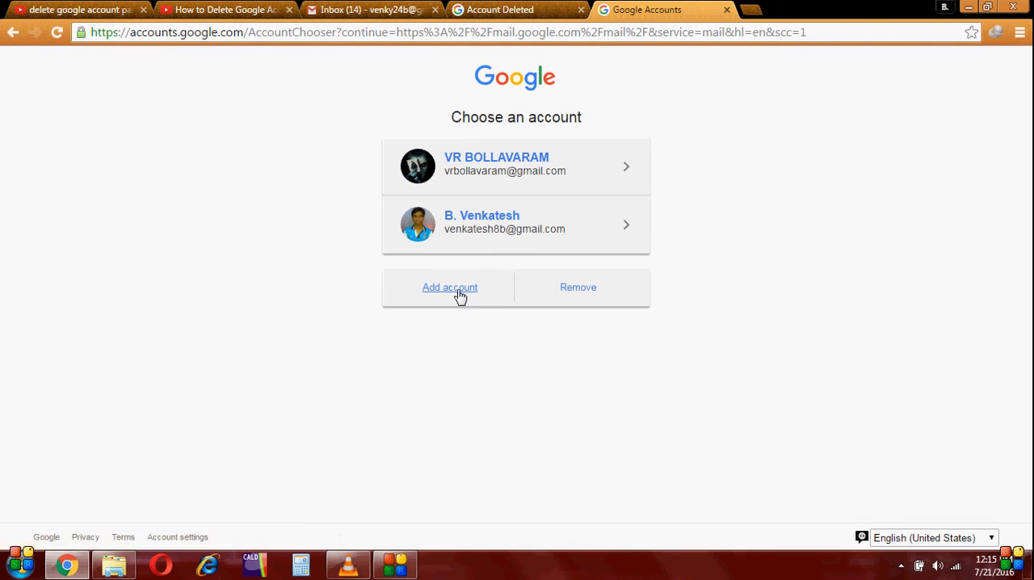
pyautogui.click(450, 287)
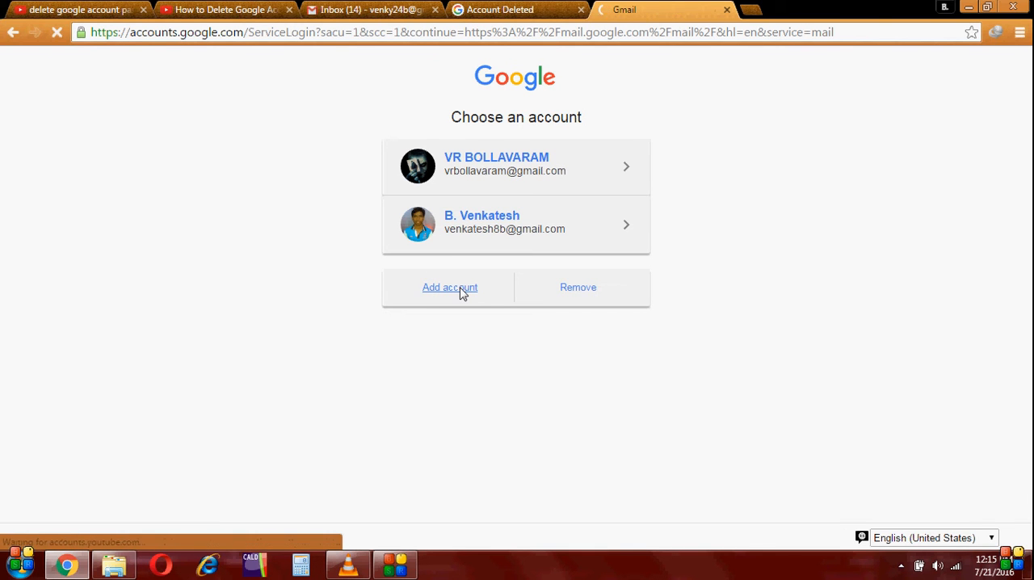
pyautogui.click(450, 287)
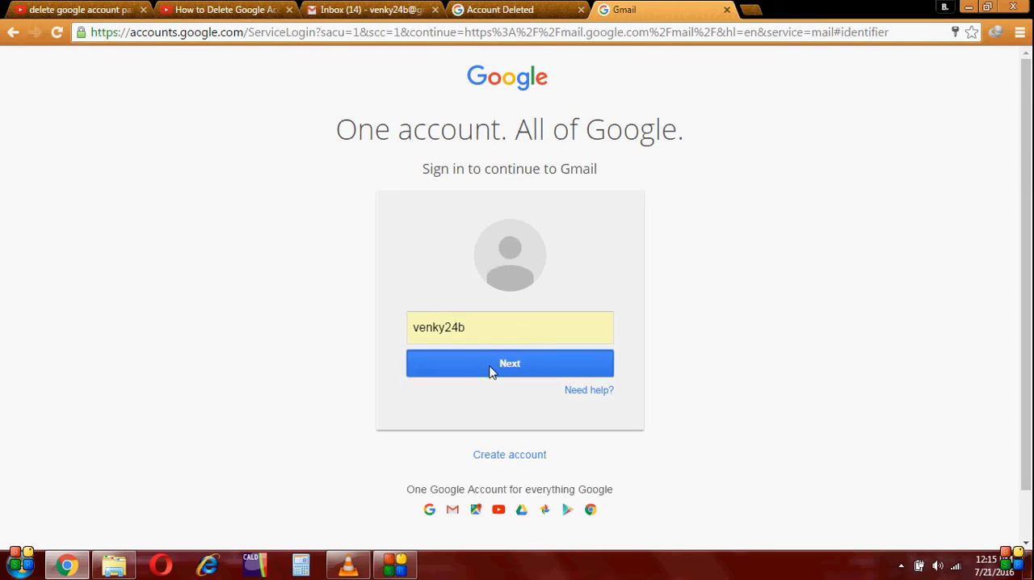
# - Submit the corrected username and get Google's 'doesn't recognize that email' error
pyautogui.click(509, 362)
pyautogui.write('++')
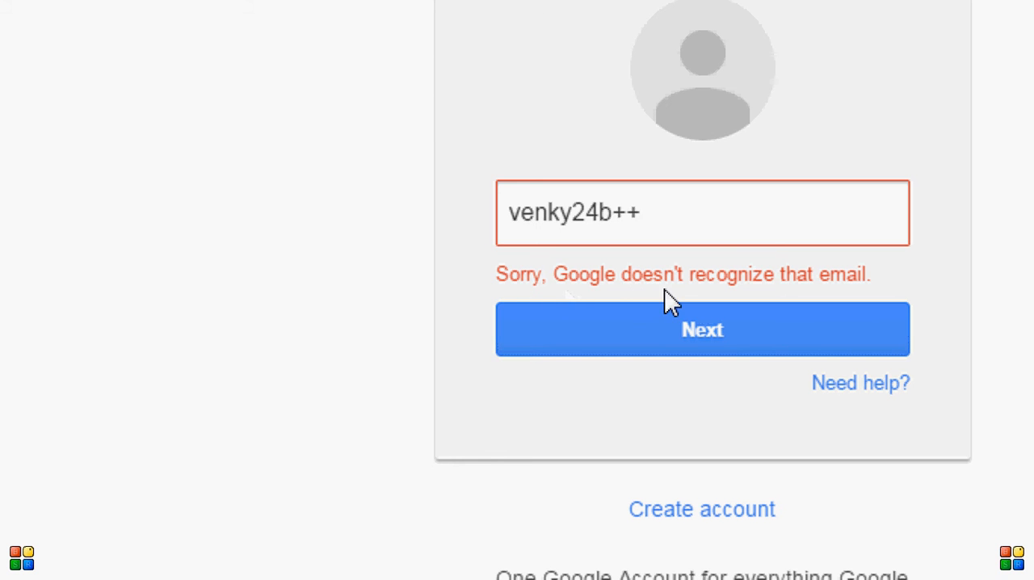
pyautogui.click(702, 212)
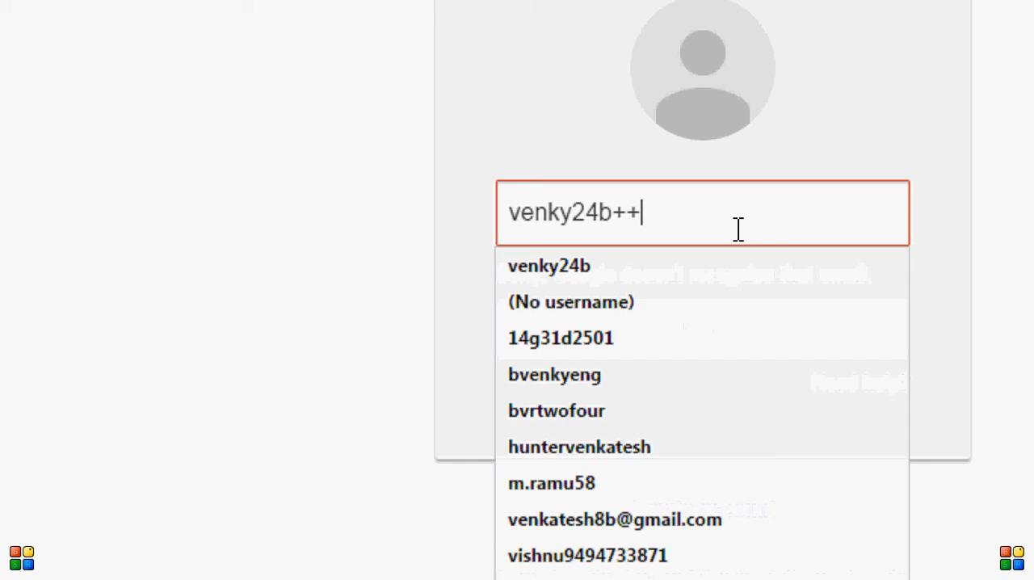
pyautogui.press('BackSpace')
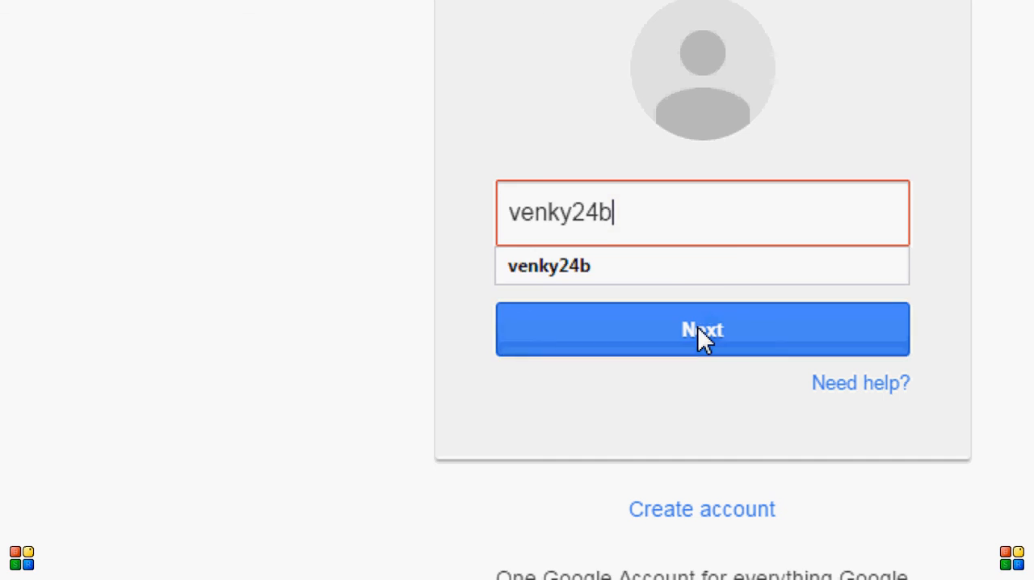
pyautogui.click(701, 329)
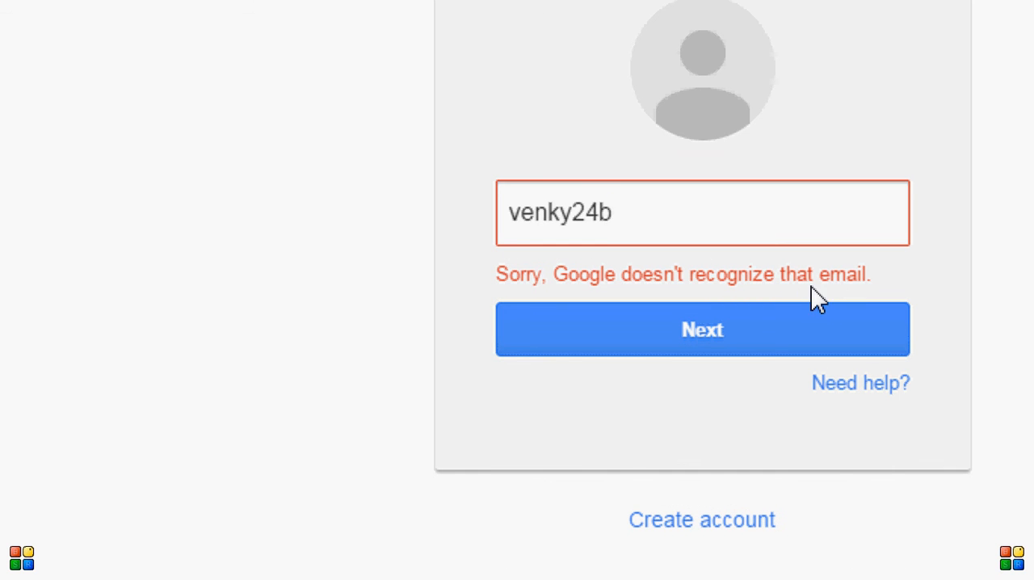
pyautogui.moveTo(765, 284)
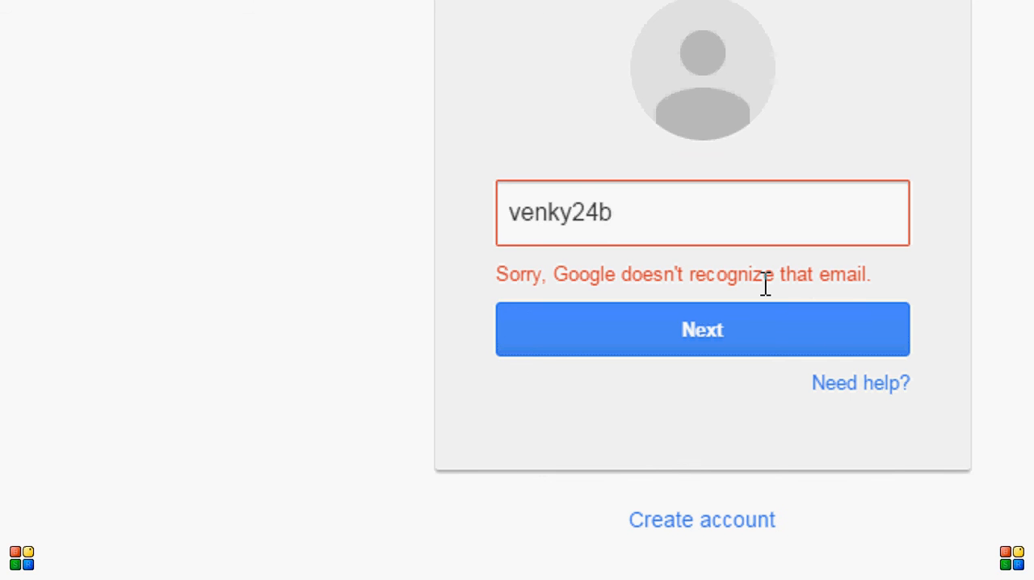
pyautogui.moveTo(648, 238)
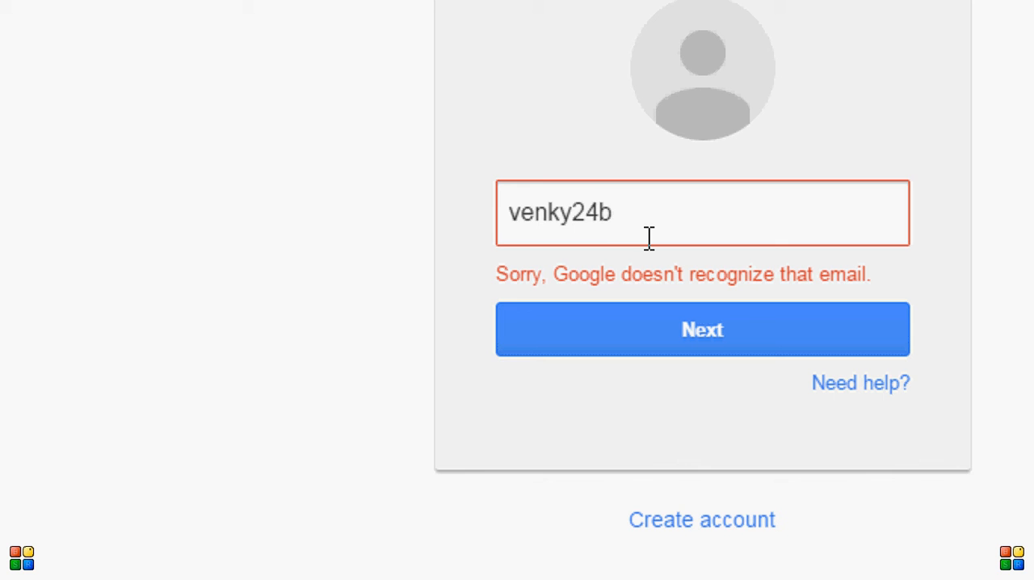